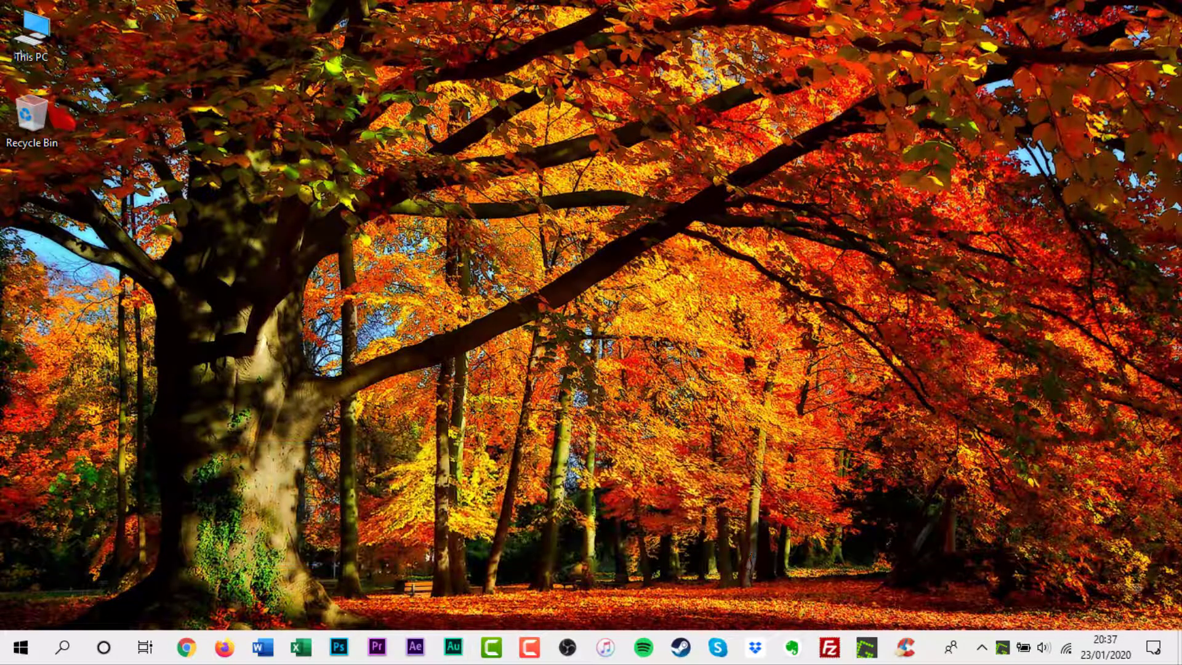
Launch Chrome from the taskbar to load the Facebook news feed.
{"action": "left_click", "coordinate": [186, 647]}
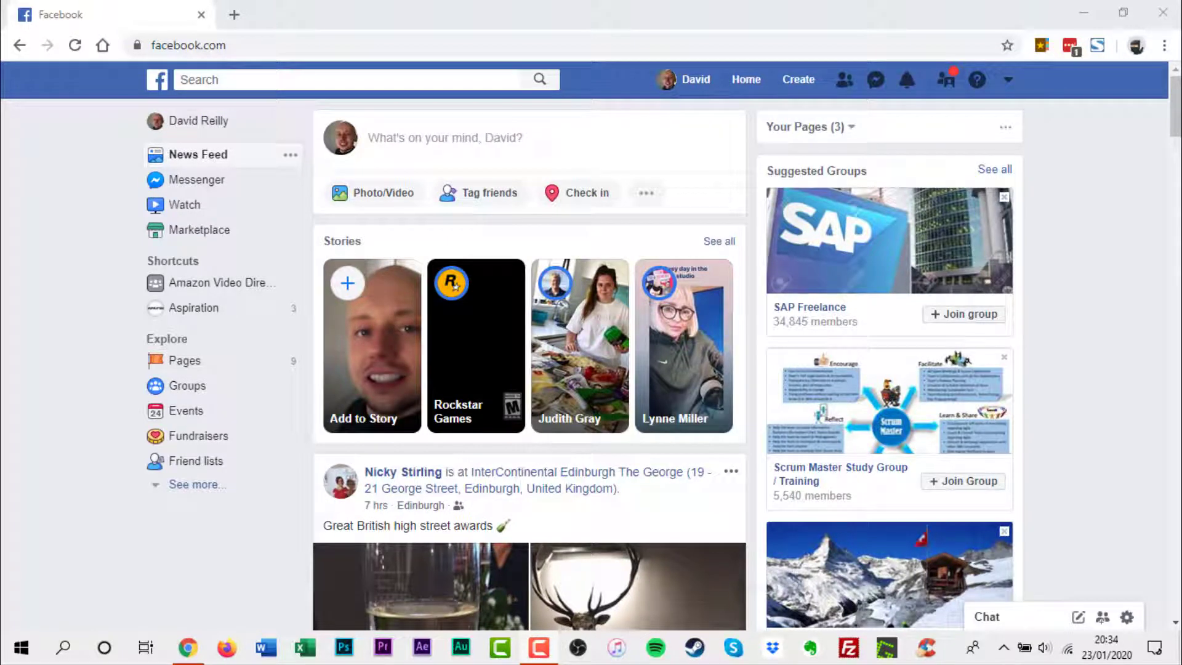
{"action": "mouse_move", "coordinate": [1068, 148]}
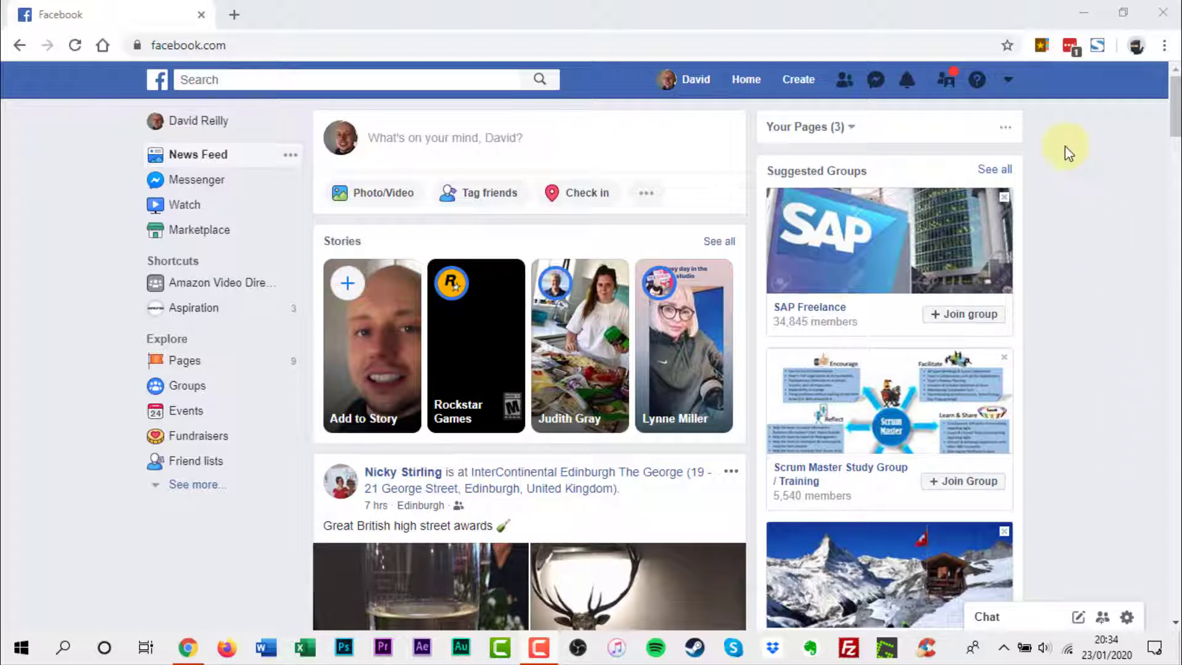
Choose Settings from the top-right account menu.
{"action": "left_click", "coordinate": [1008, 80]}
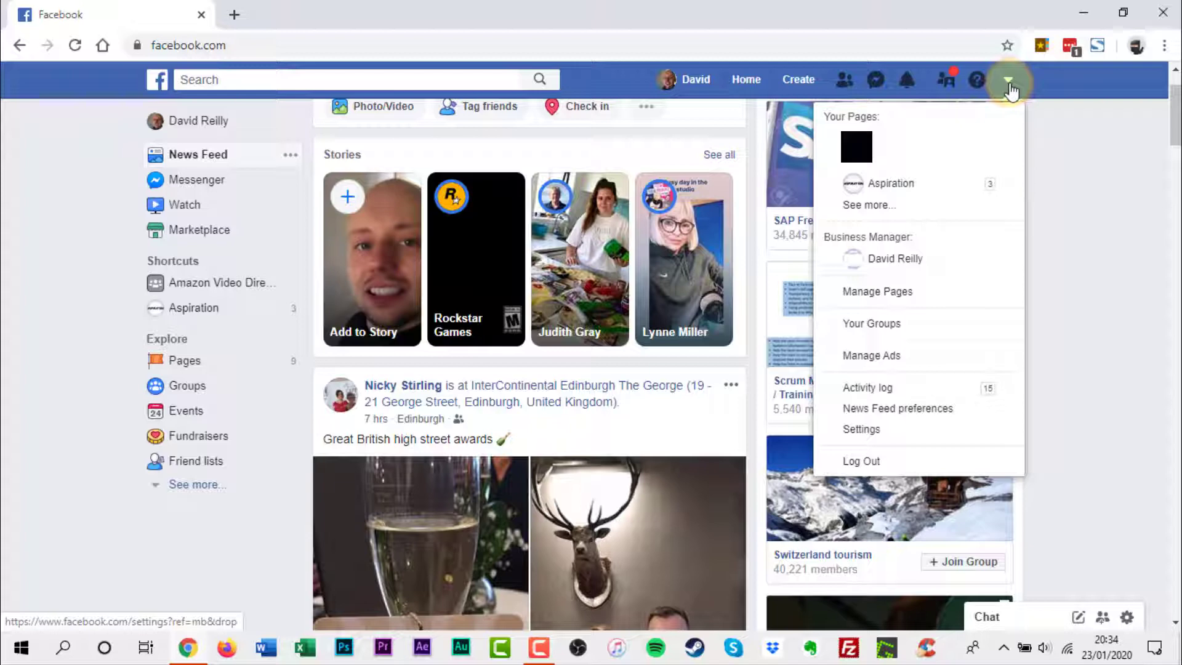
{"action": "mouse_move", "coordinate": [897, 429]}
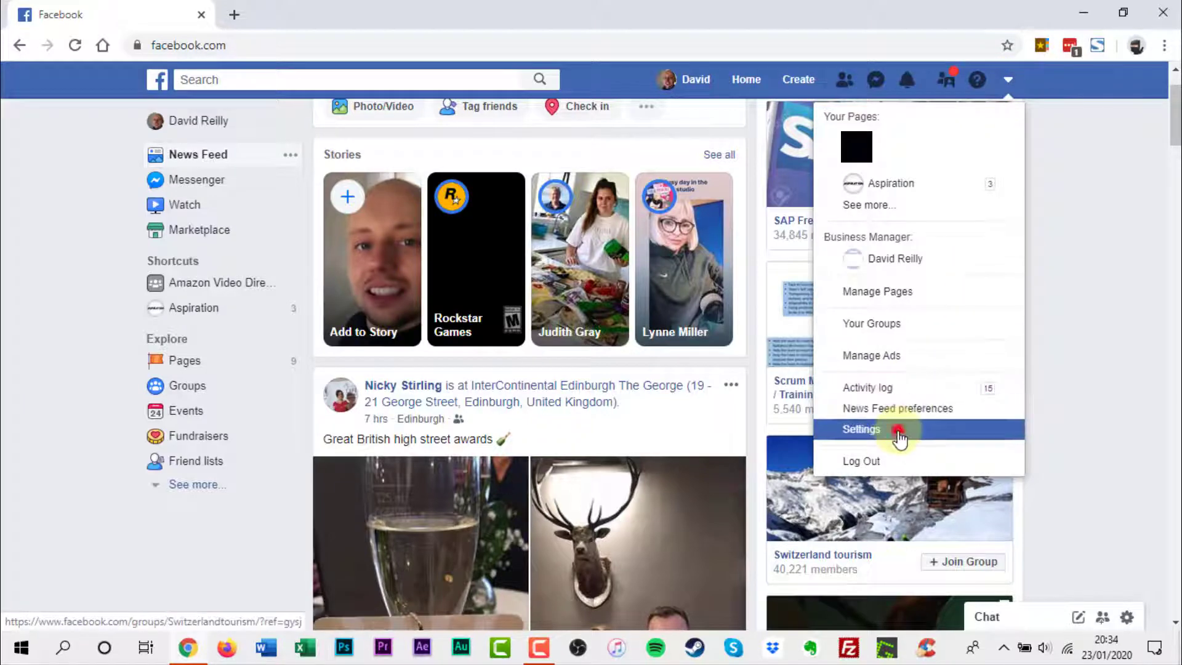
{"action": "left_click", "coordinate": [862, 429]}
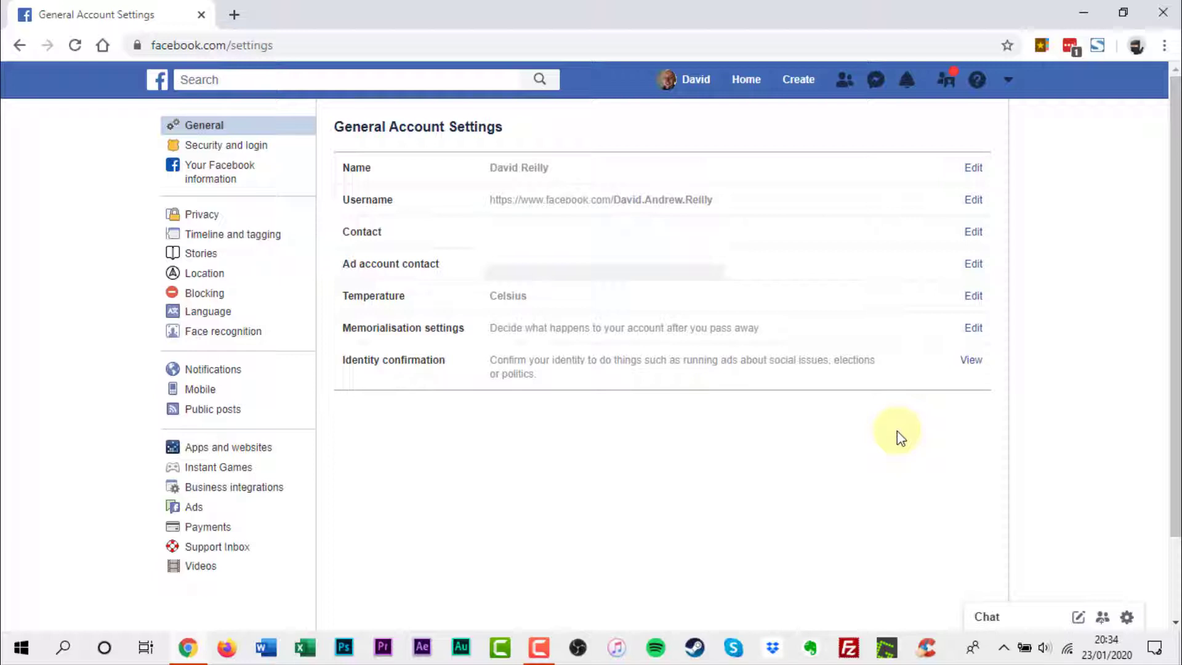
{"action": "mouse_move", "coordinate": [208, 310]}
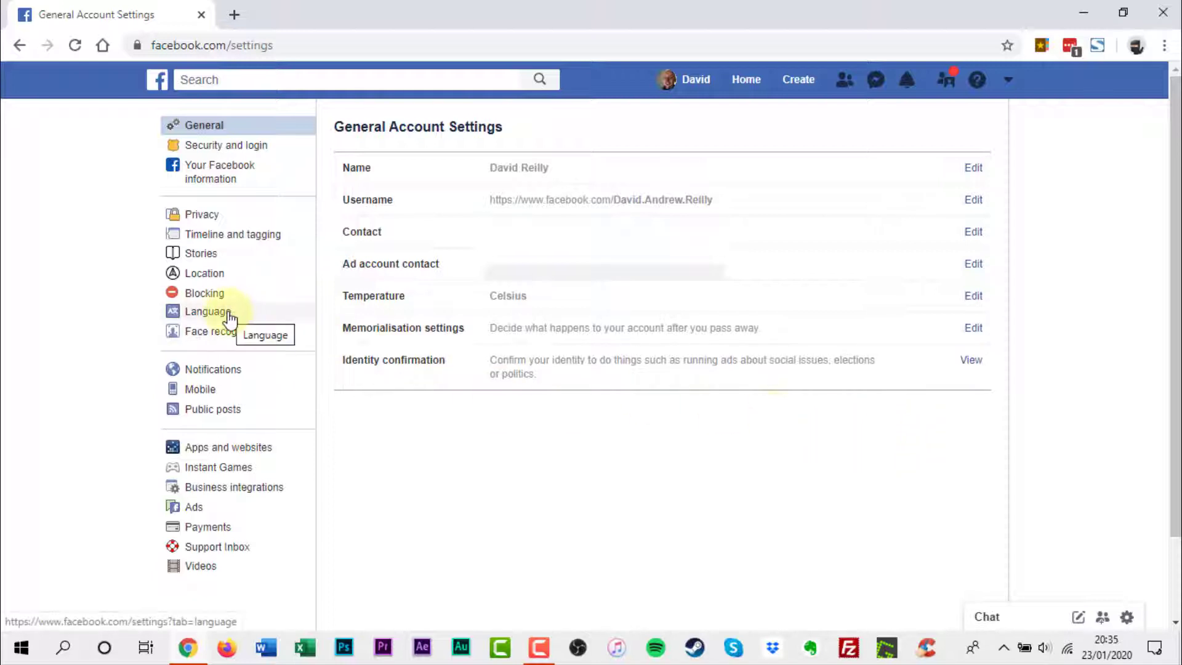
Select Language in the Settings sidebar.
{"action": "left_click", "coordinate": [209, 311]}
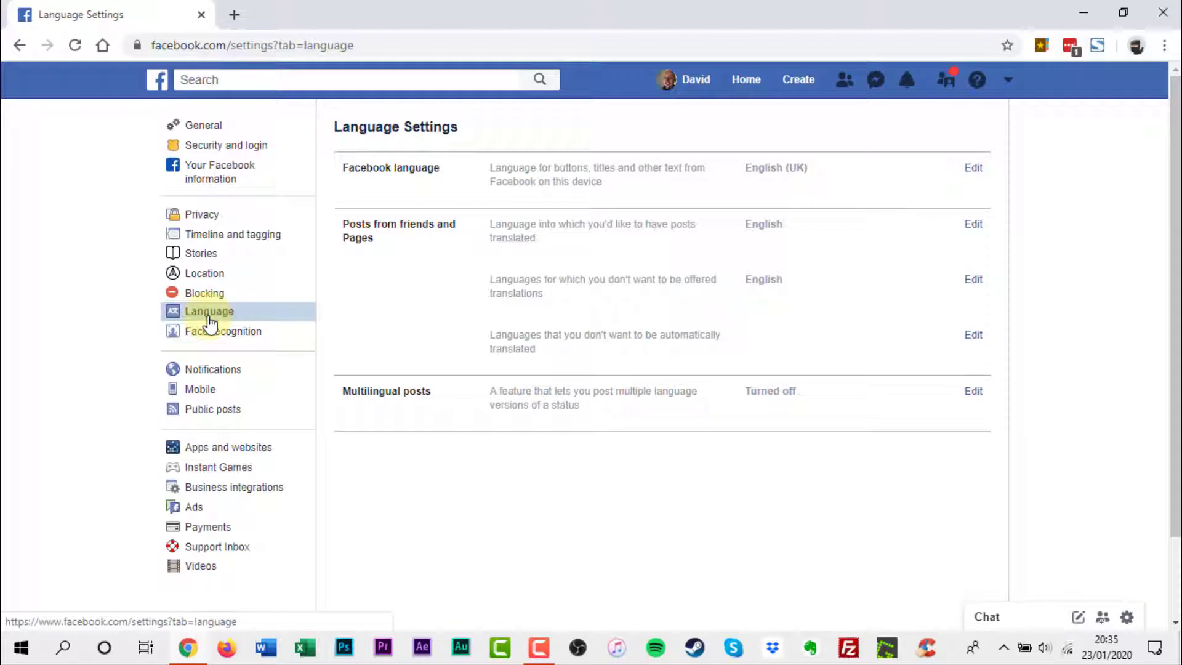
{"action": "mouse_move", "coordinate": [744, 347]}
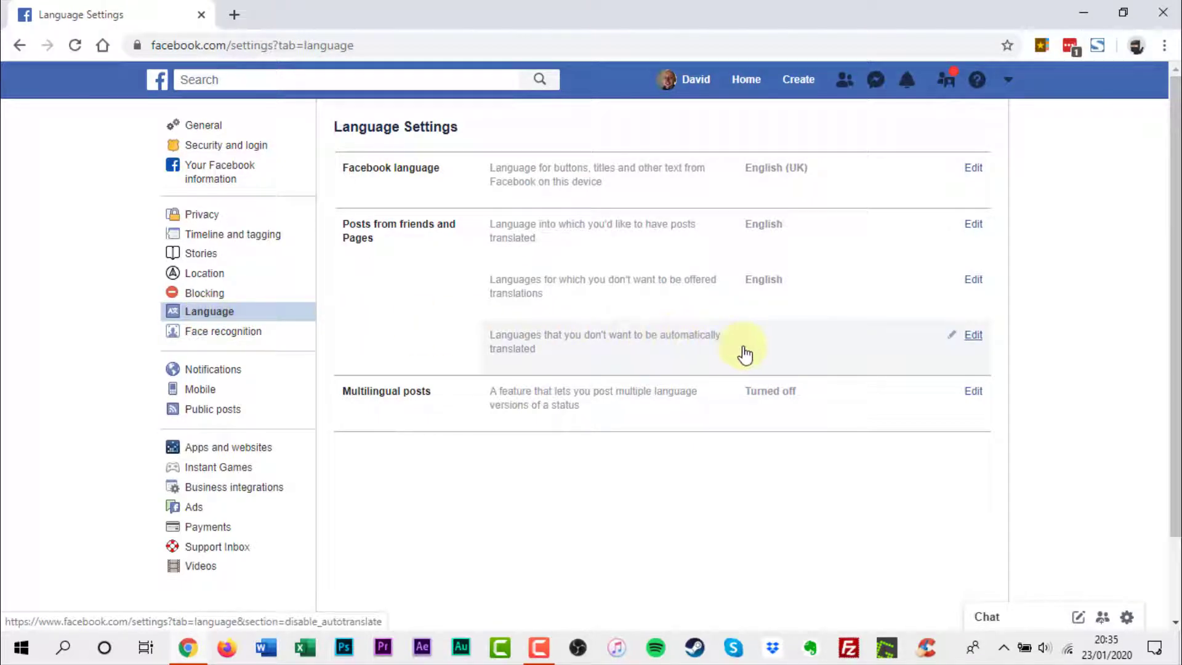
{"action": "mouse_move", "coordinate": [973, 334]}
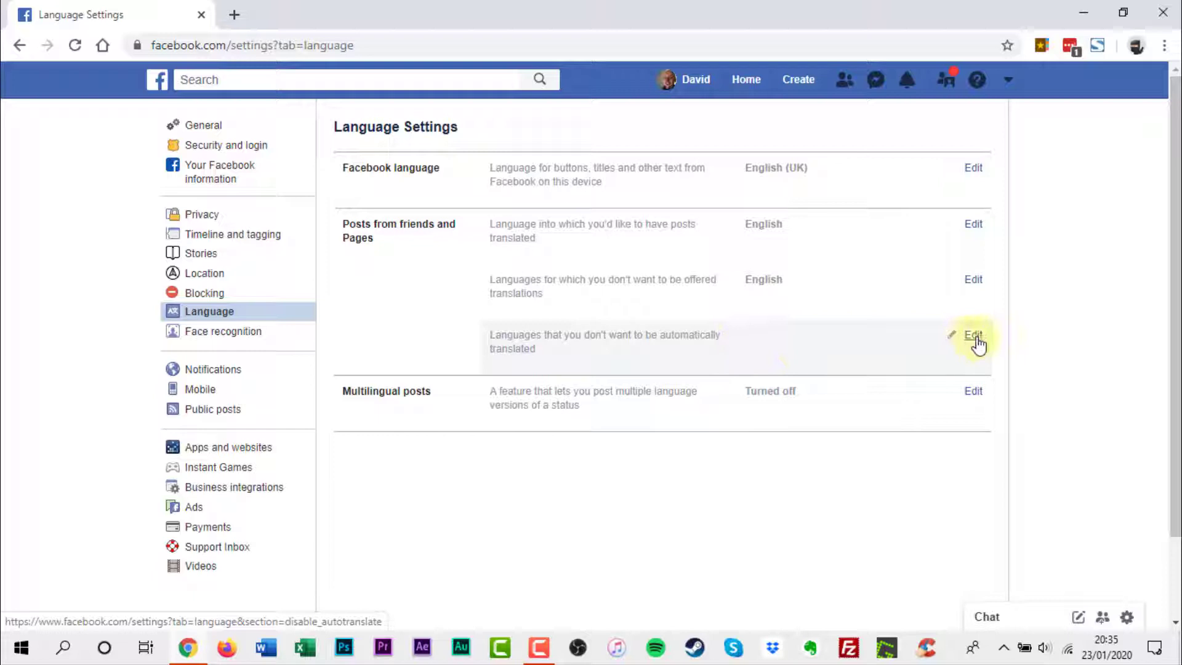
Add French to languages not automatically translated and save changes.
{"action": "left_click", "coordinate": [974, 335]}
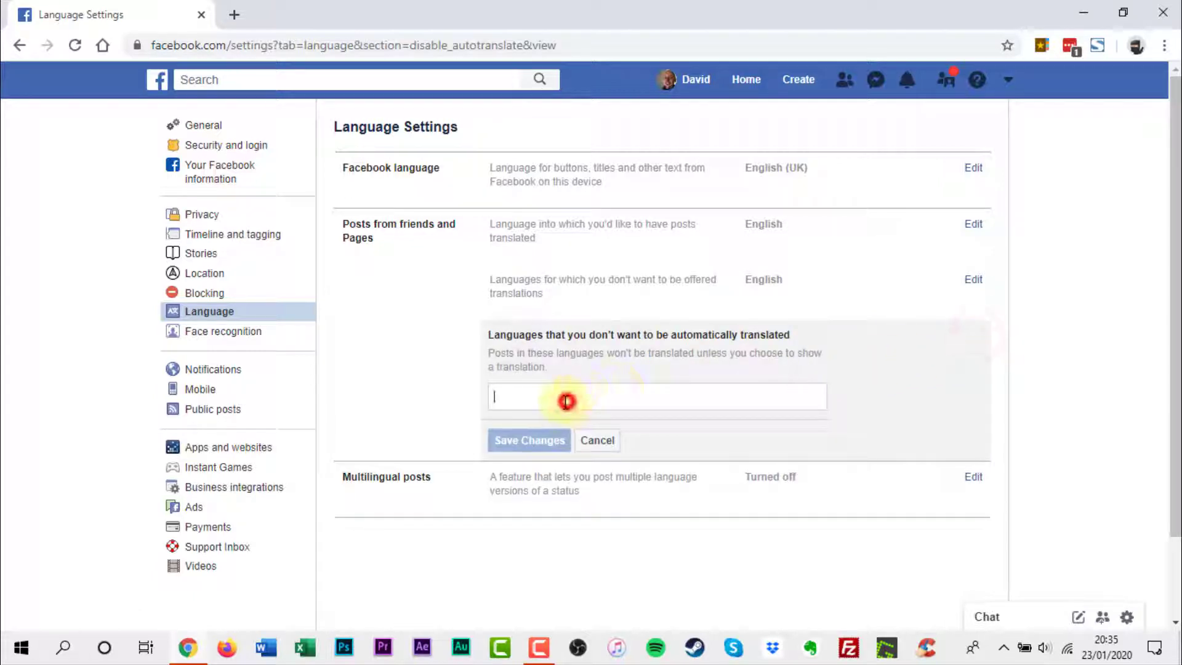
{"action": "type", "text": "F"}
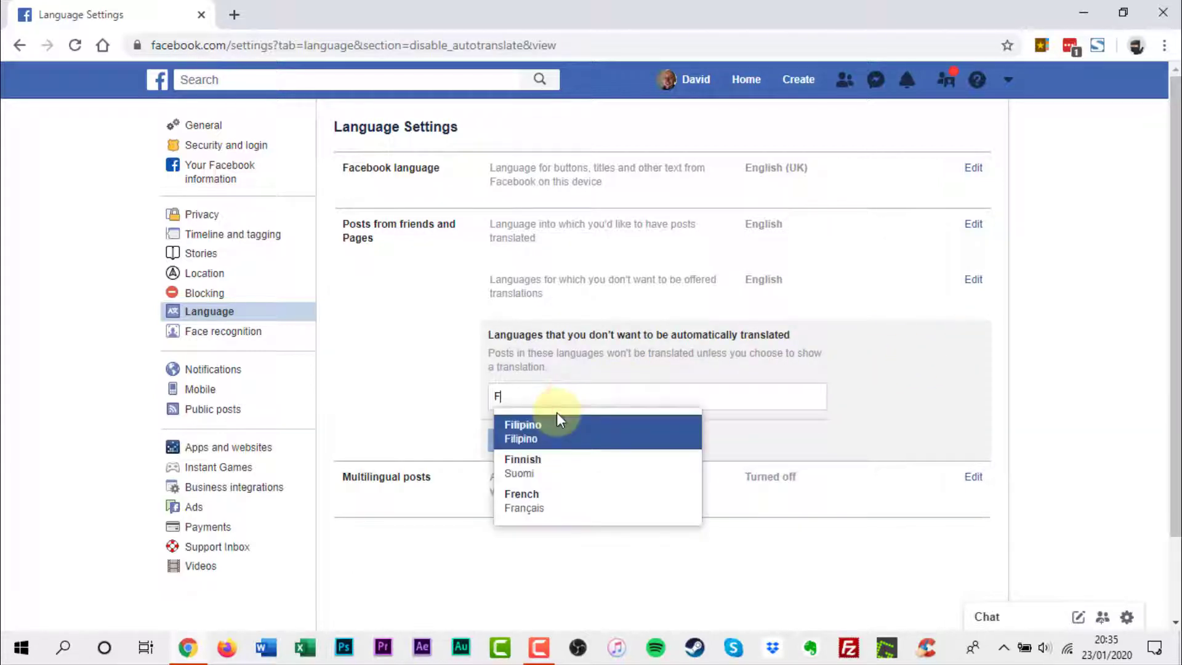
{"action": "type", "text": "r"}
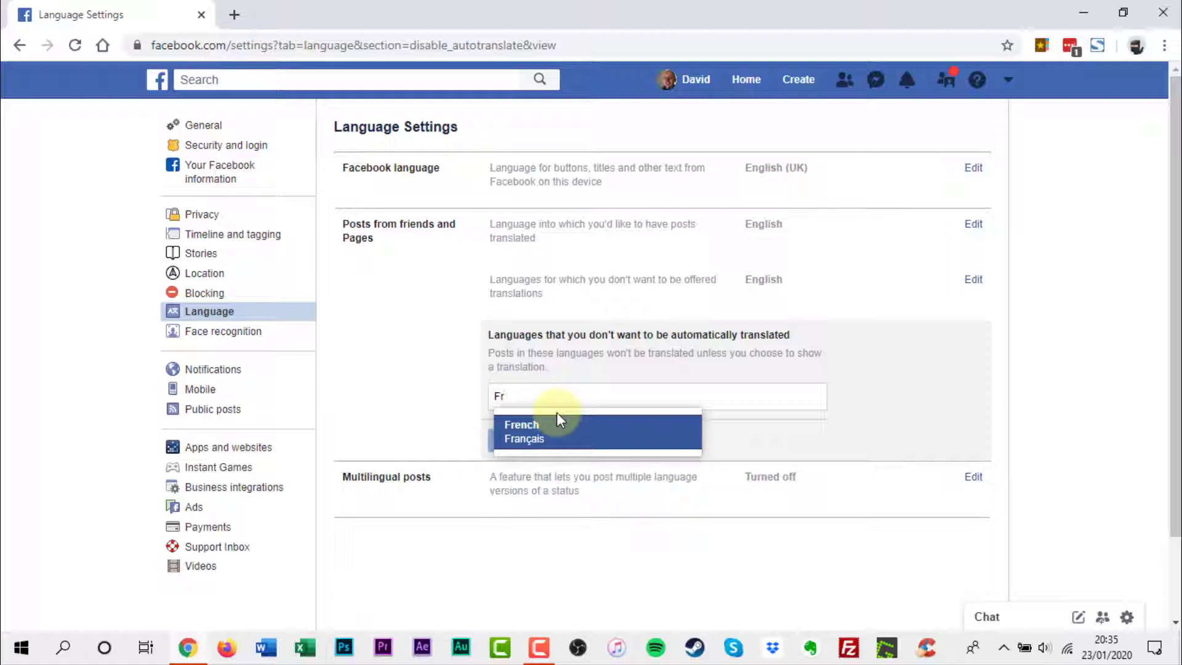
{"action": "type", "text": "ench"}
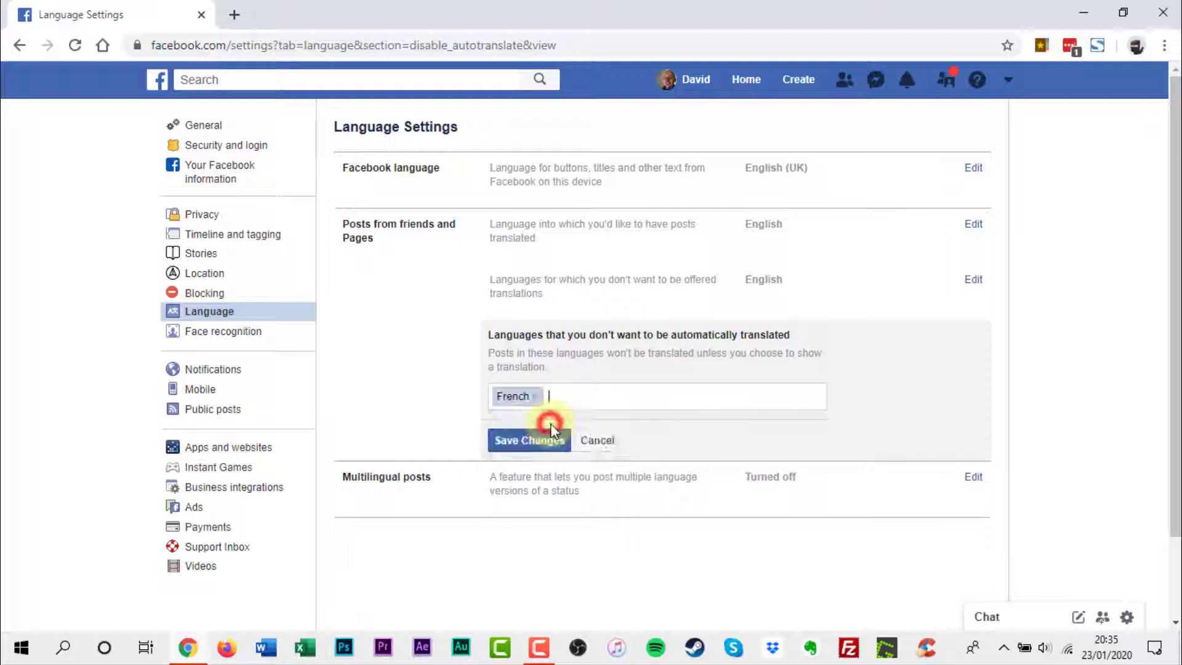
{"action": "left_click", "coordinate": [528, 440]}
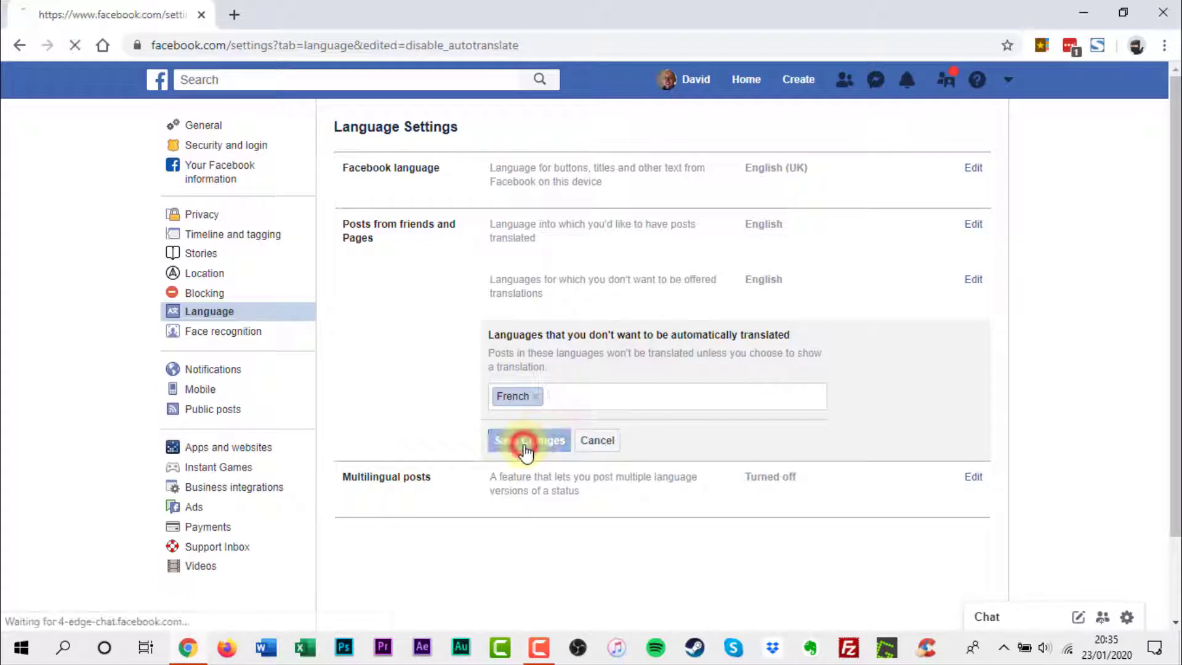
{"action": "left_click", "coordinate": [528, 440]}
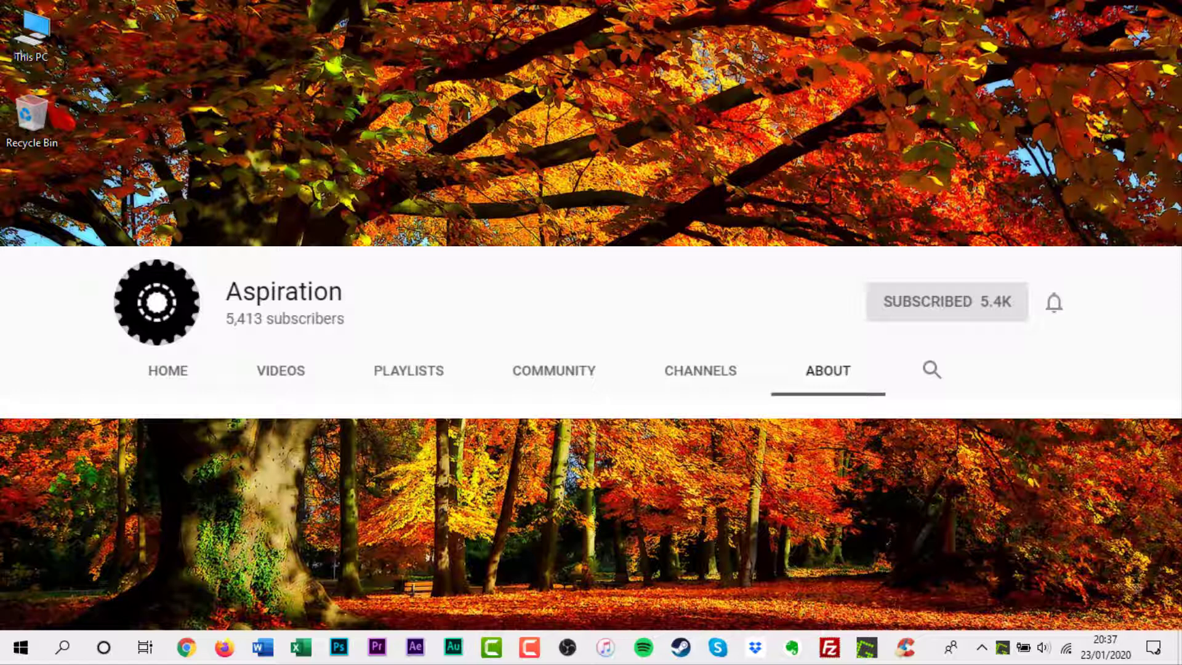
{"action": "left_click", "coordinate": [1052, 302]}
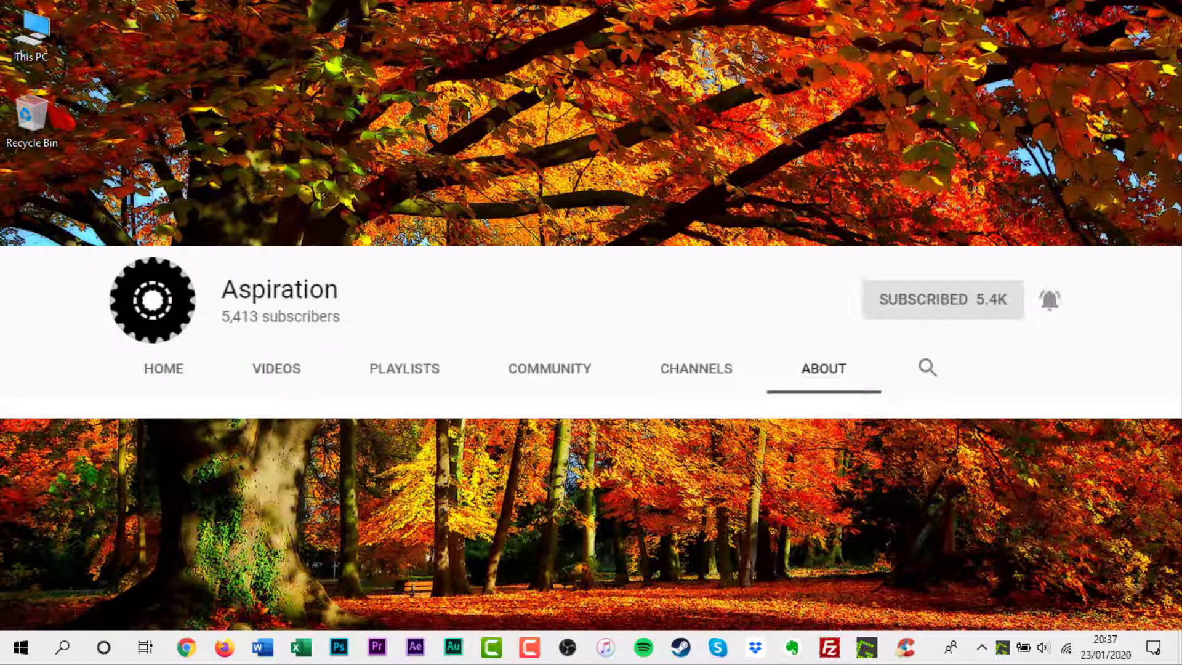